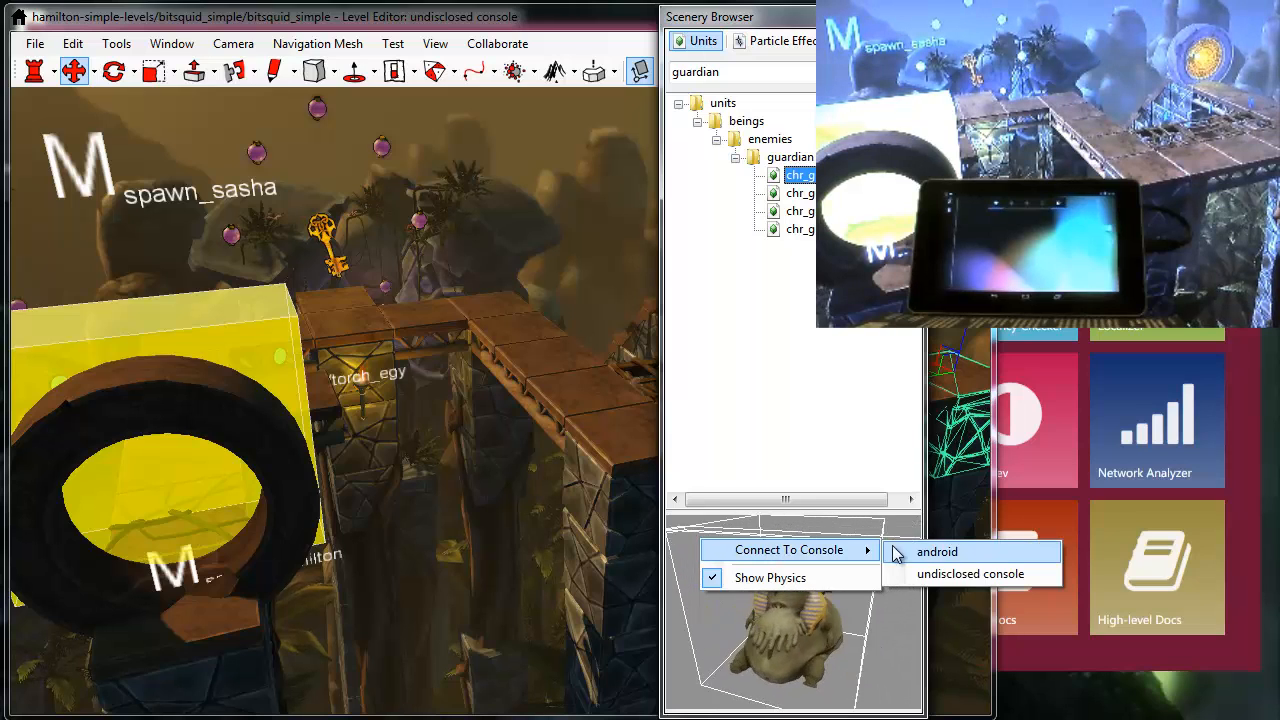
mouse_move(970, 573)
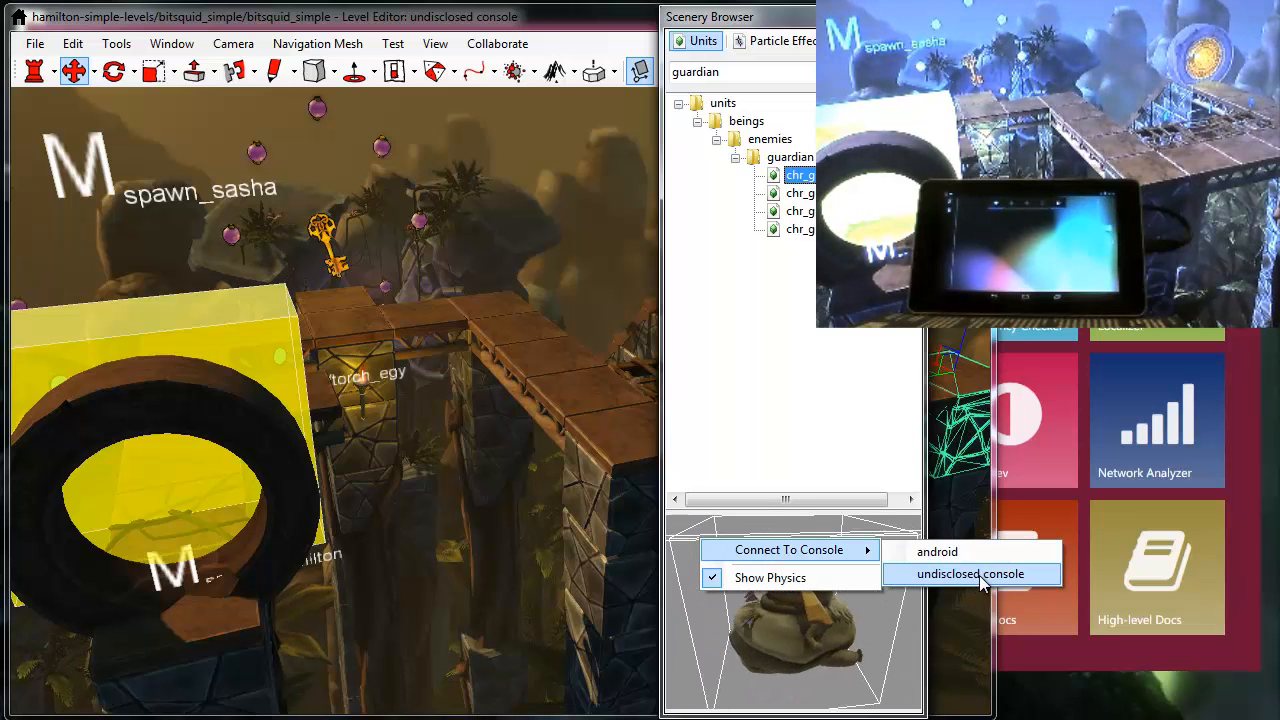
Disconnect the level from the undisclosed console, then reconnect it via Connect To Console.
left_click(970, 573)
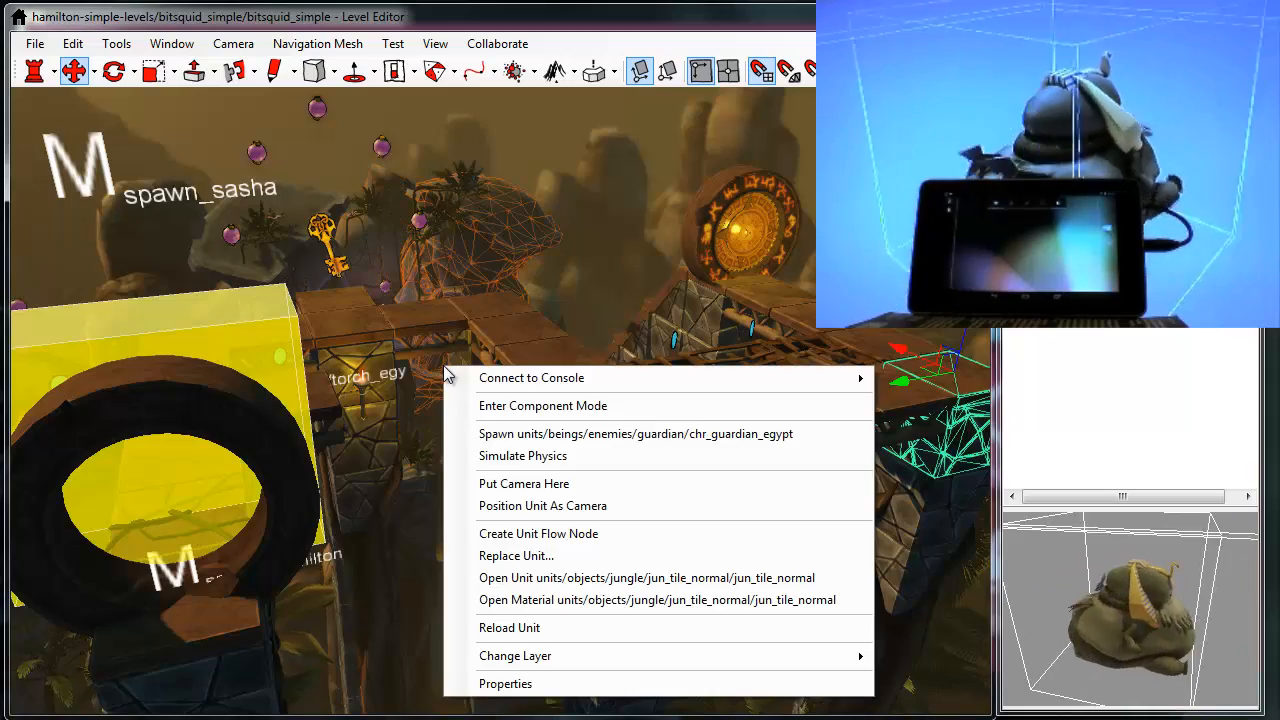
mouse_move(531, 377)
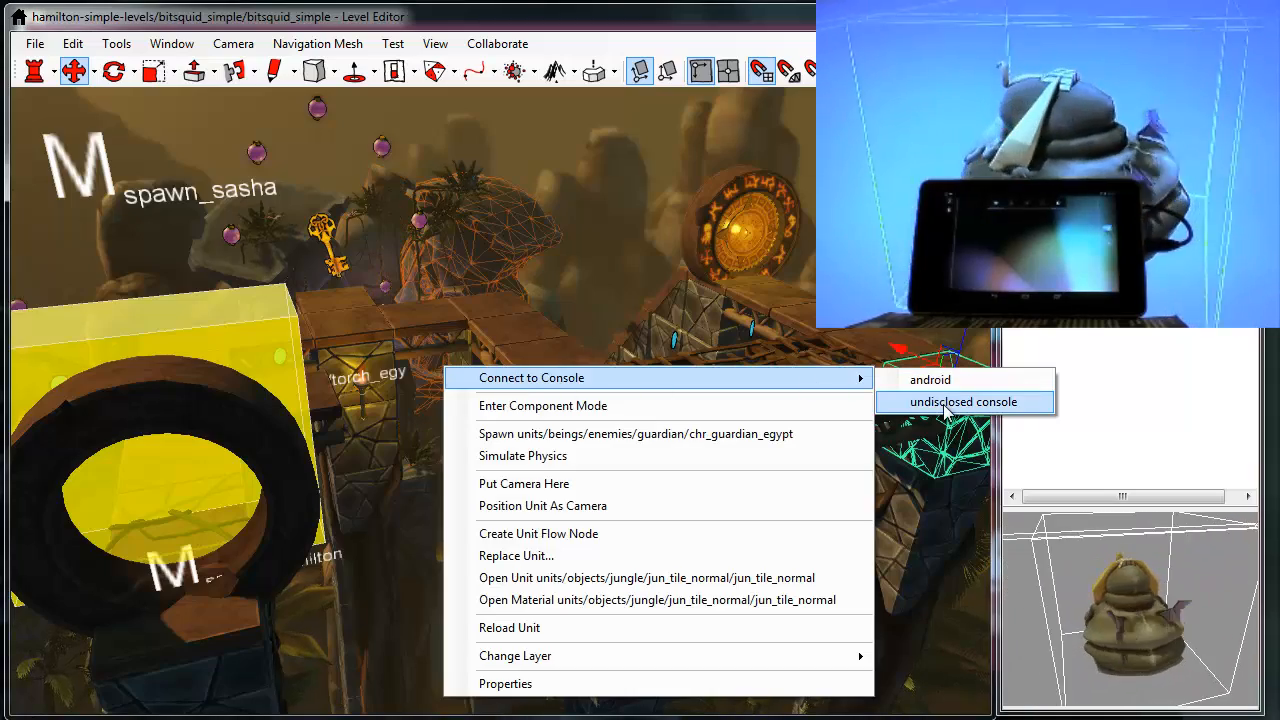
left_click(963, 401)
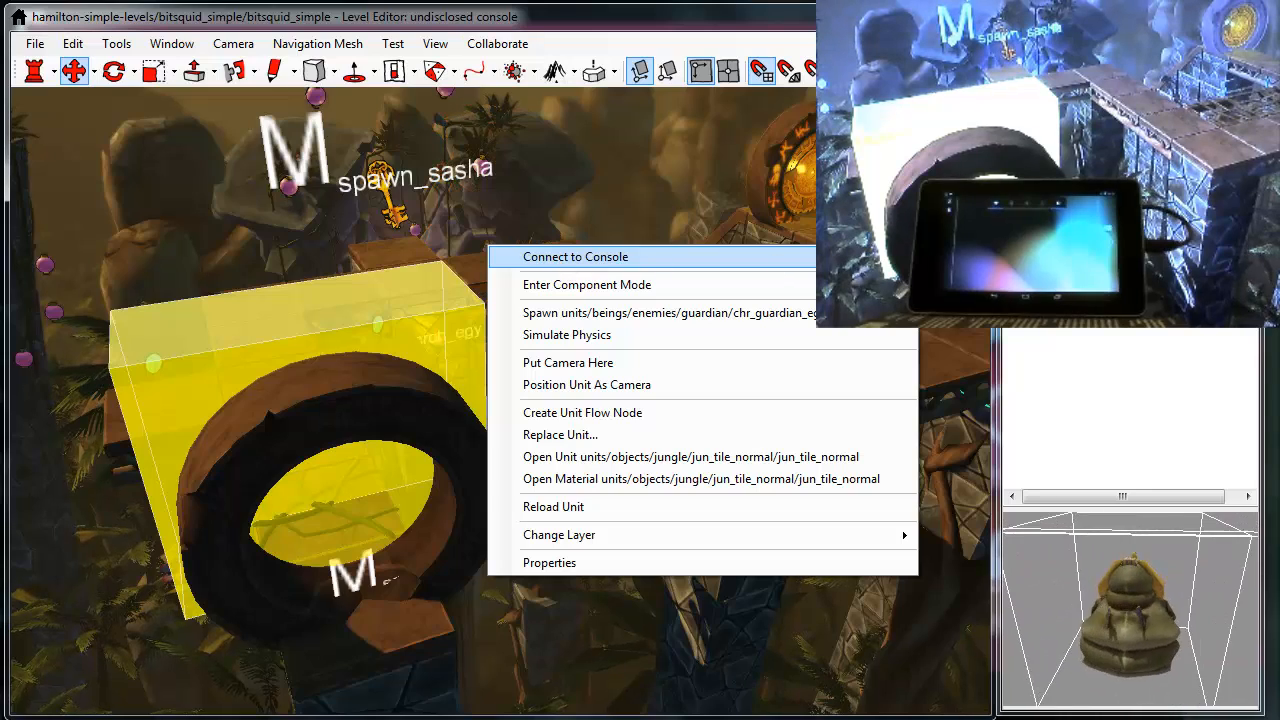
Connect the level to the android device alongside the undisclosed console so the tablet shows the scene.
left_click(575, 257)
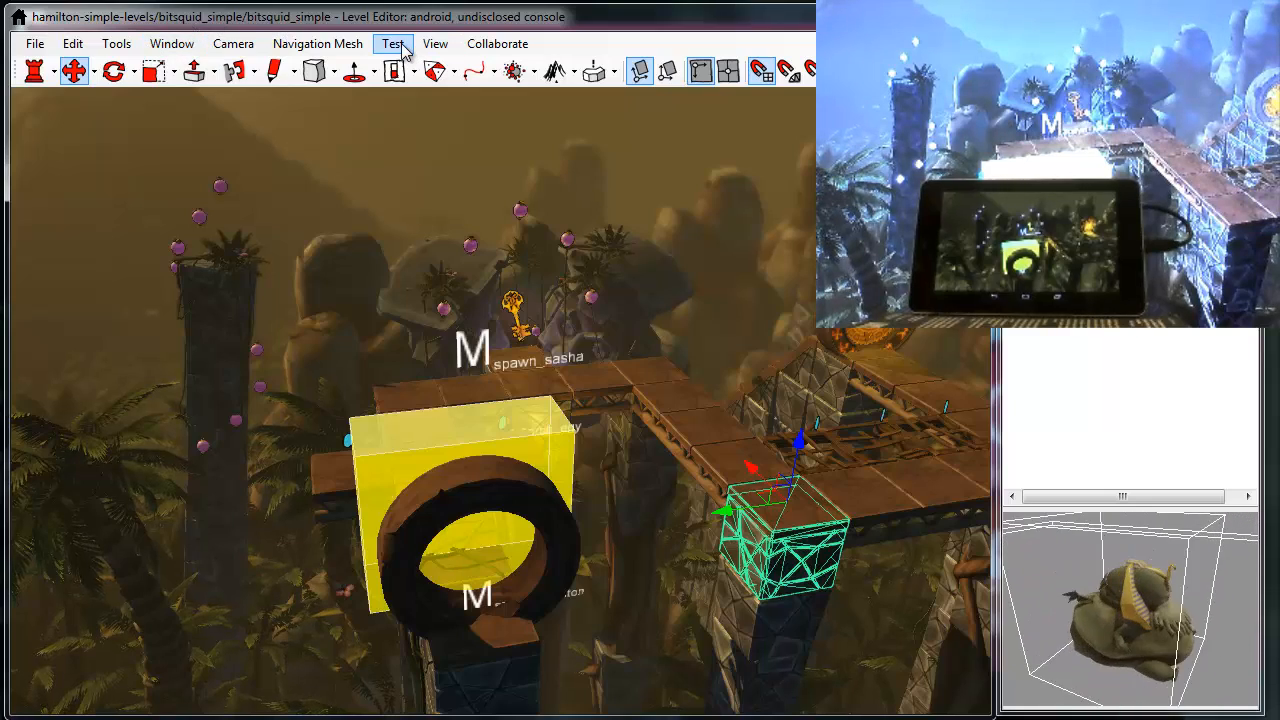
Start a Test Level (F5) run so the level plays on the connected devices.
left_click(392, 43)
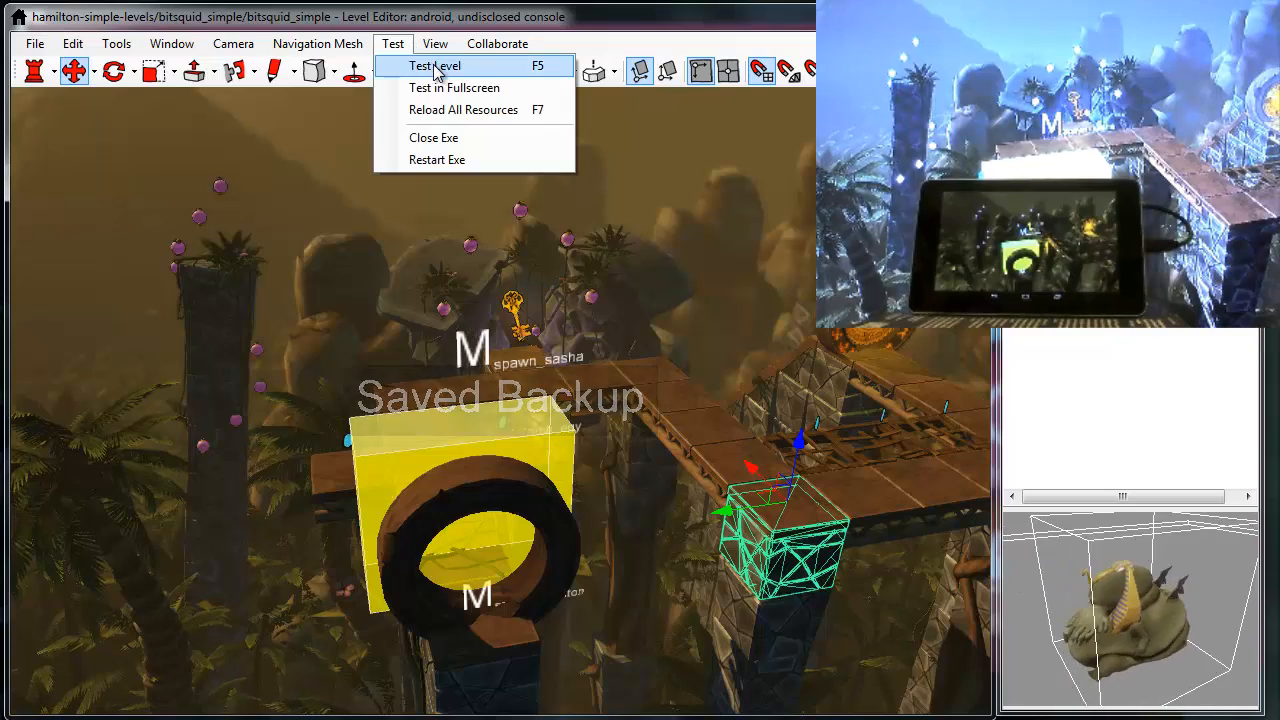
left_click(434, 65)
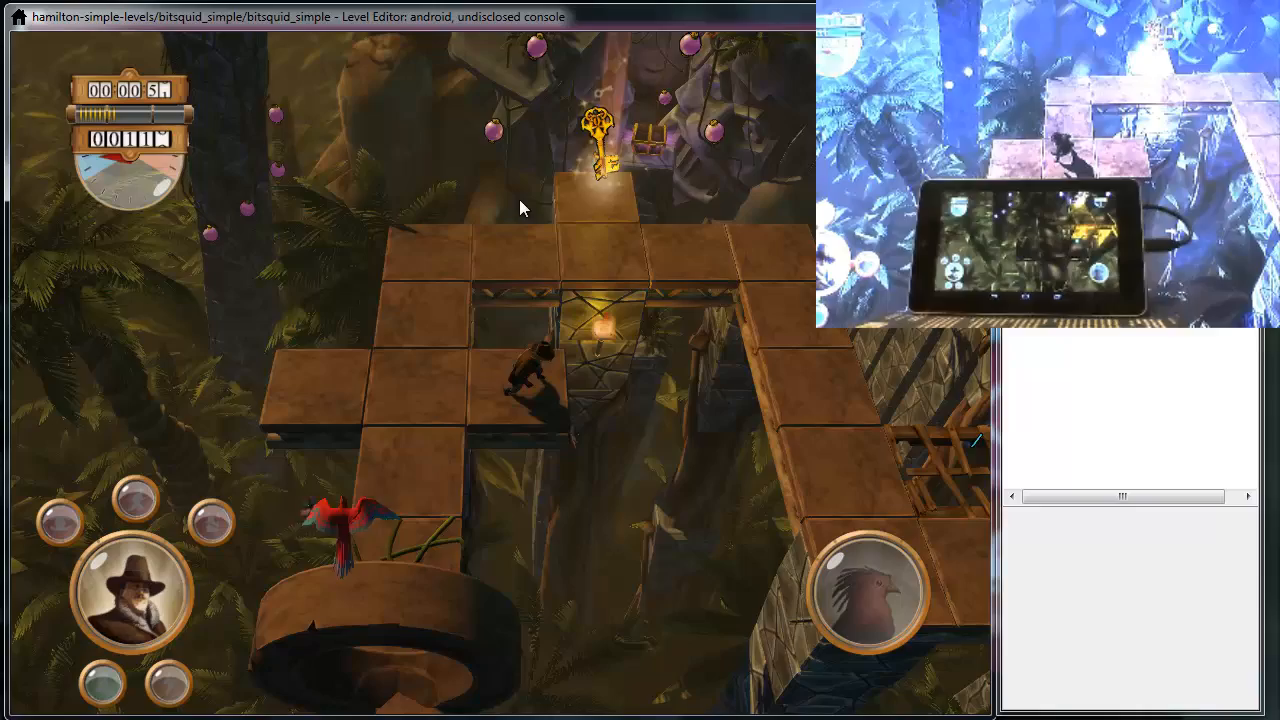
mouse_move(687, 440)
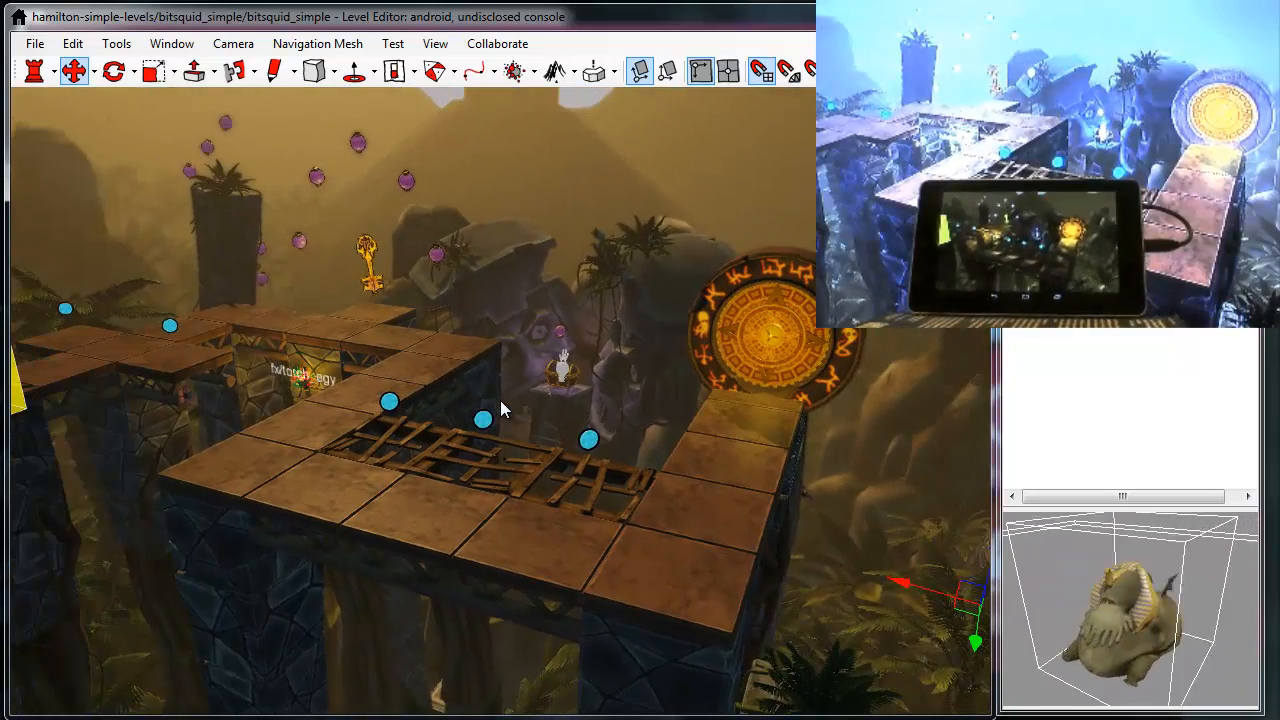
Bring up the Connect To Console options from the unit preview pane after ending the test.
right_click(1120, 600)
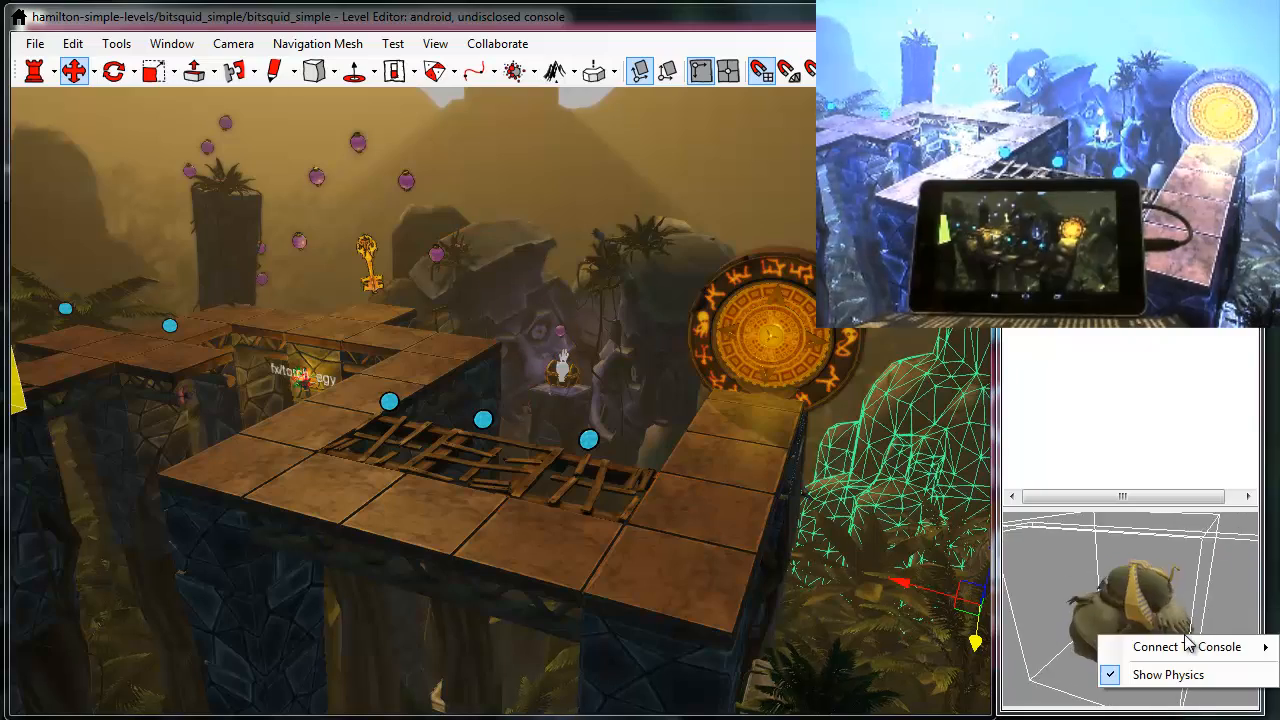
mouse_move(1186, 647)
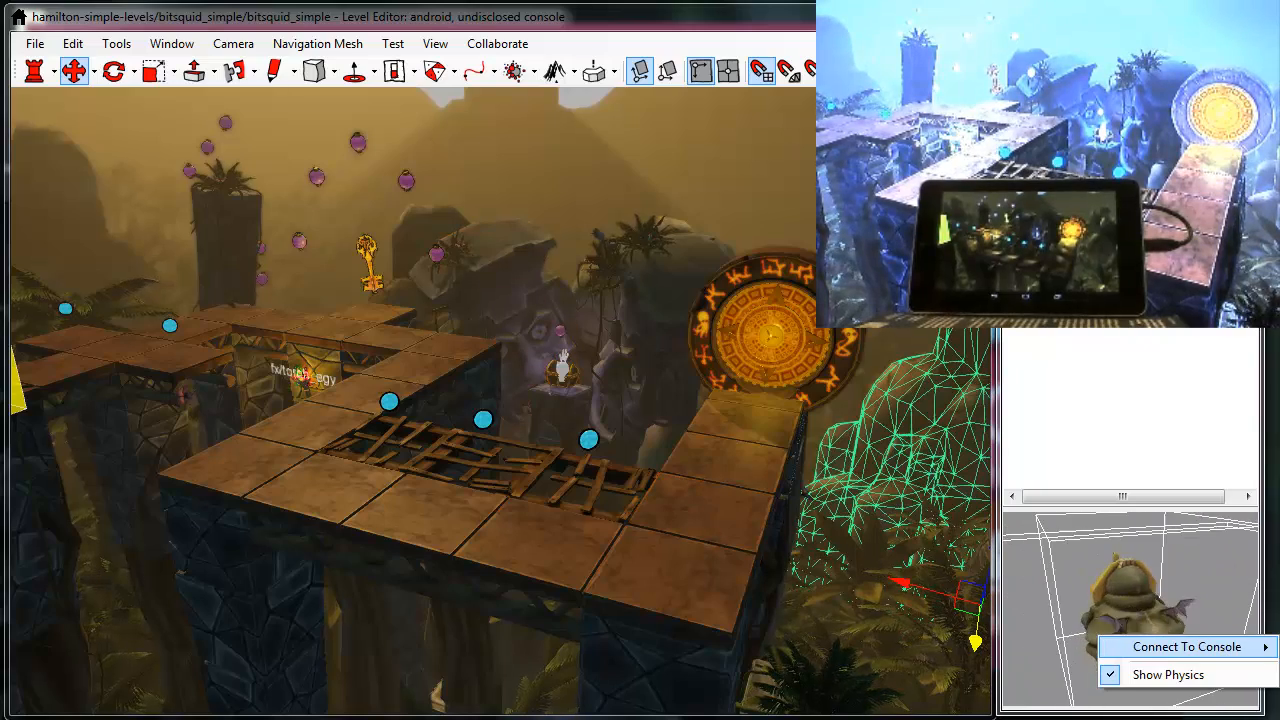